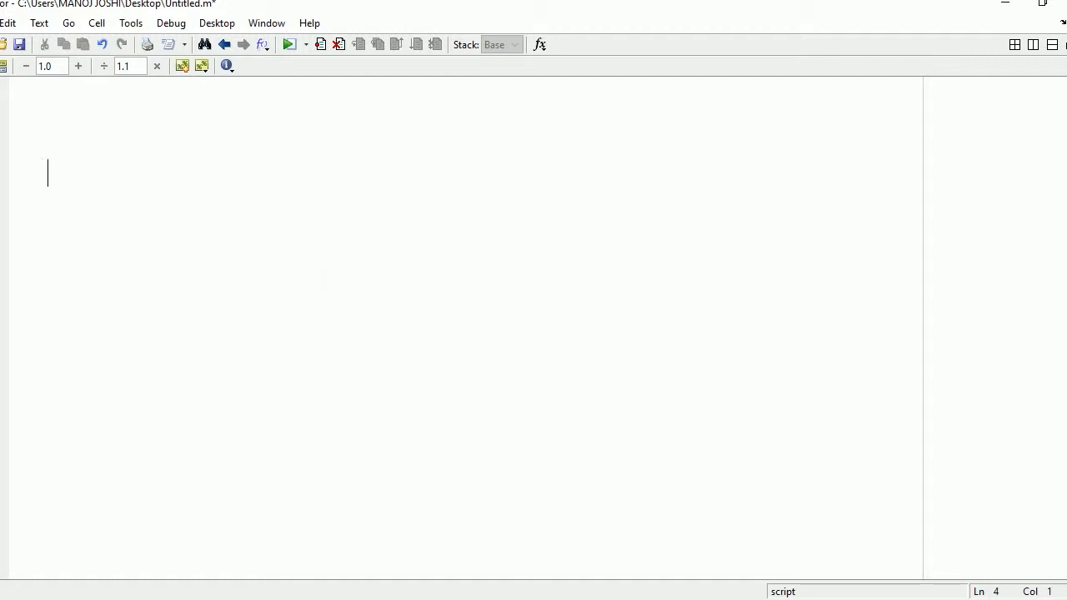
# Type clc, clear all and close all on the script's first three lines
pyautogui.write('clc')
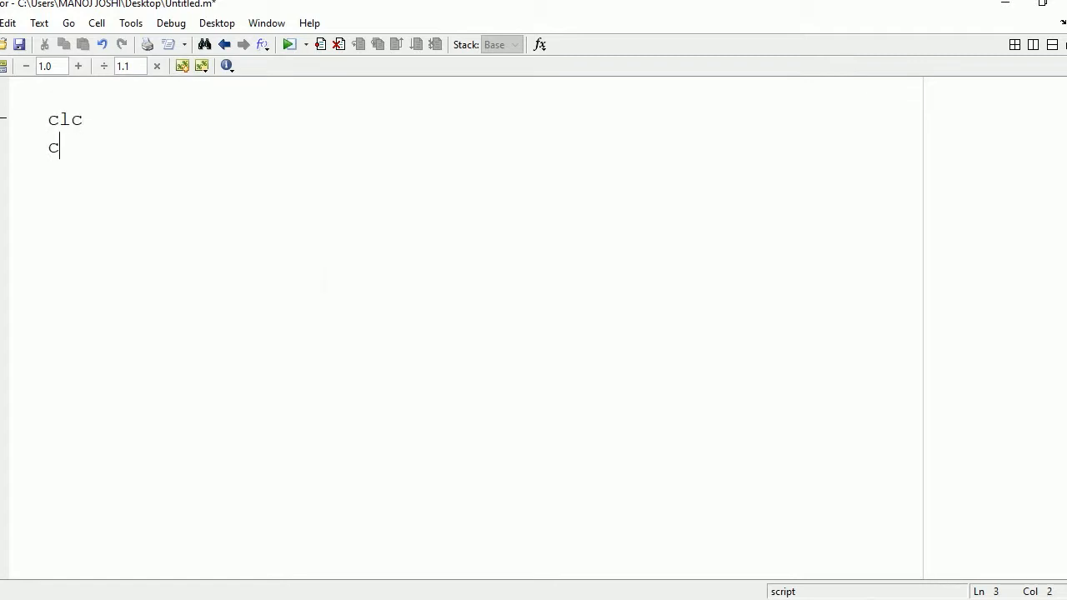
pyautogui.write('lear al')
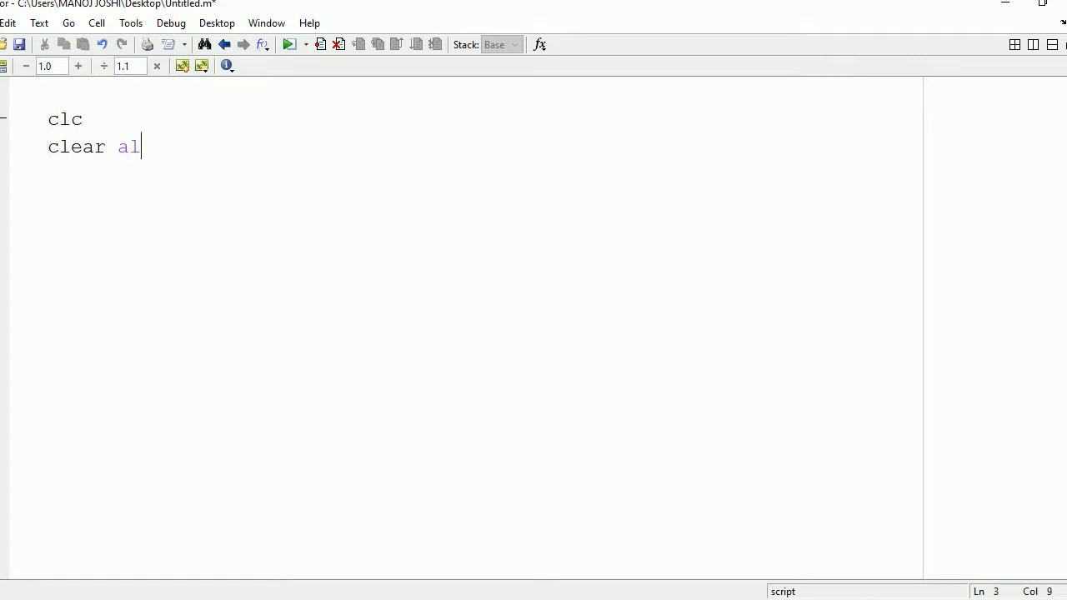
pyautogui.write('l')
pyautogui.write('close all')
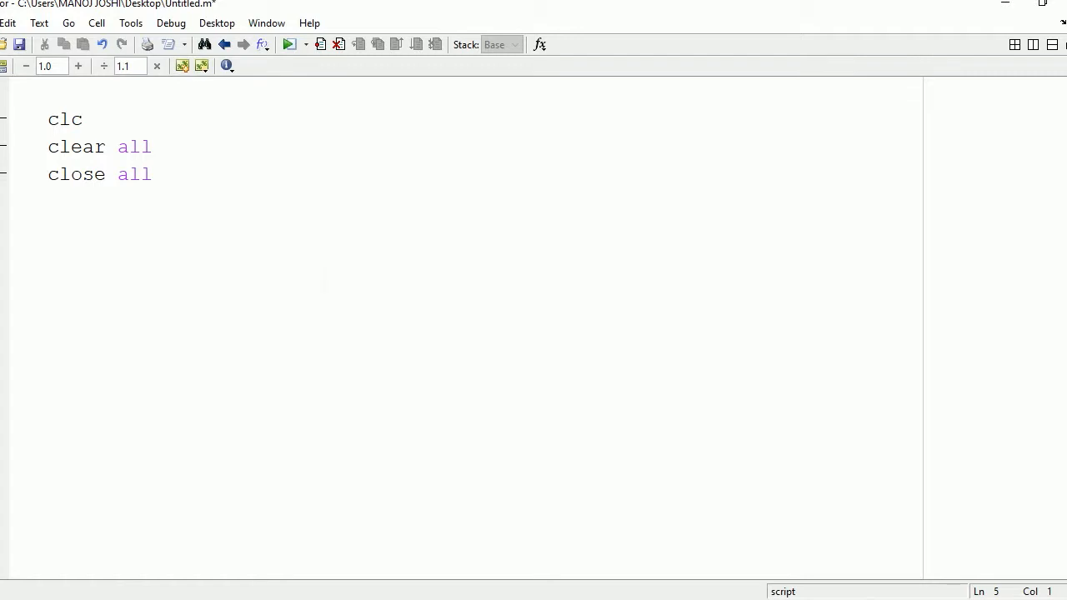
# Type the comment '%ilt using function' on line four, correcting the typo
pyautogui.write('%izt')
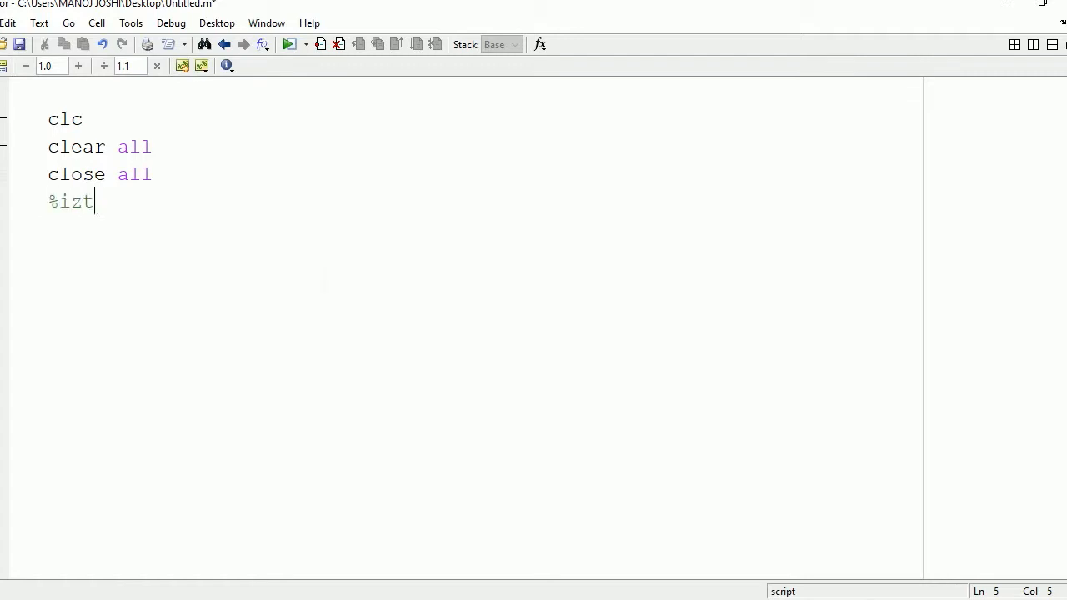
pyautogui.press('BackSpace')
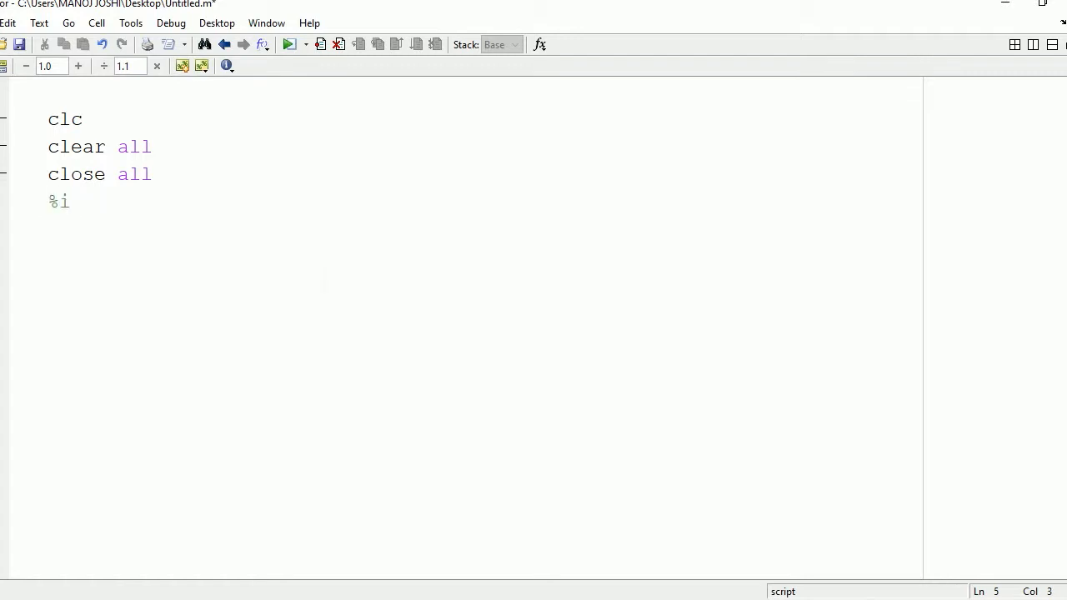
pyautogui.write('lt')
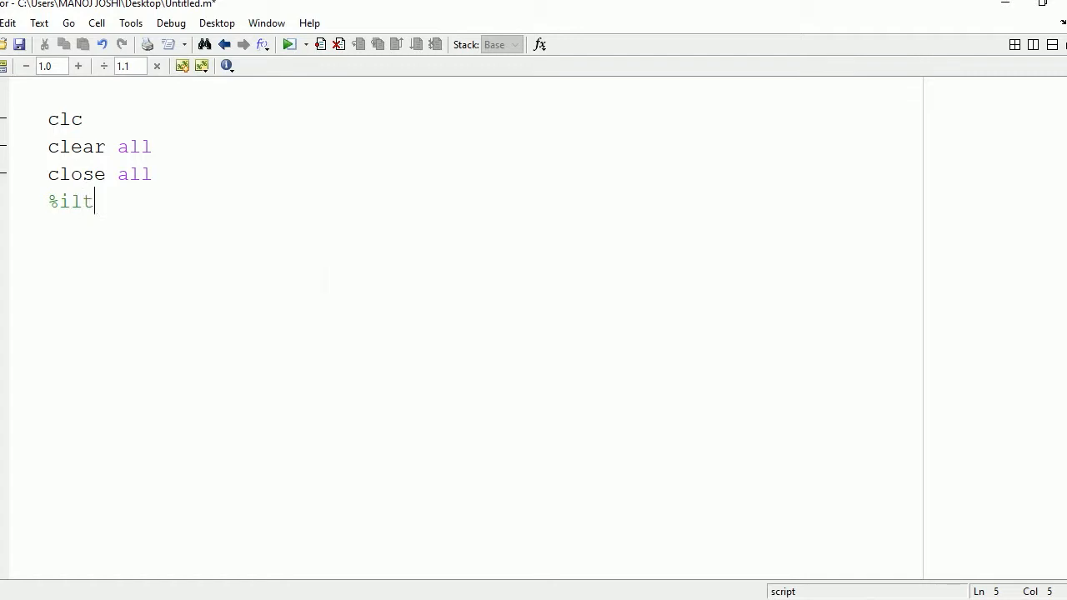
pyautogui.write('w')
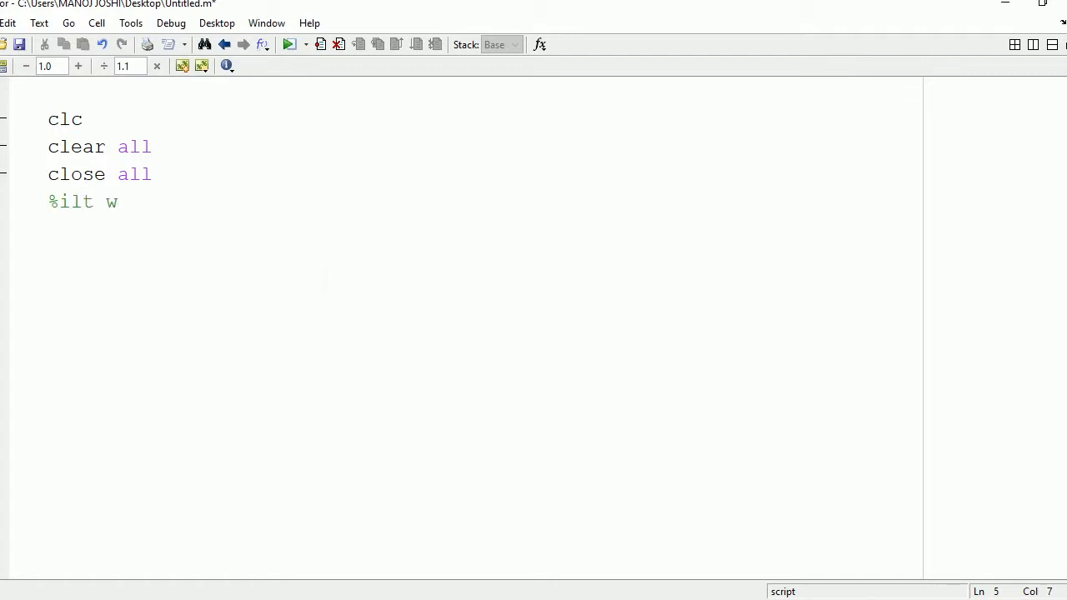
pyautogui.write('using function')
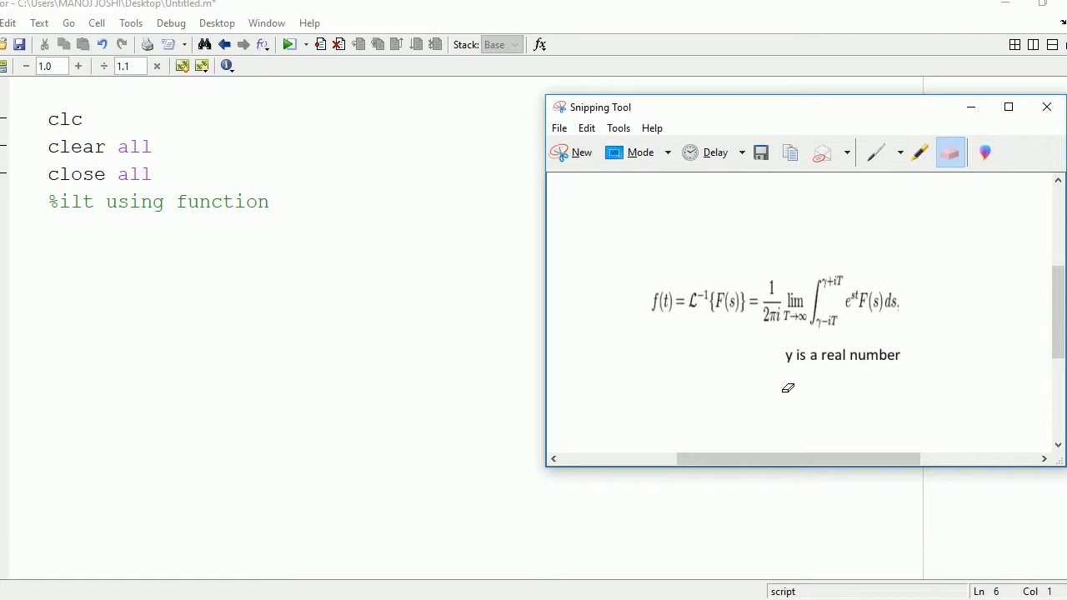
# Close the Snipping Tool window showing the inverse Laplace formula
pyautogui.click(1045, 106)
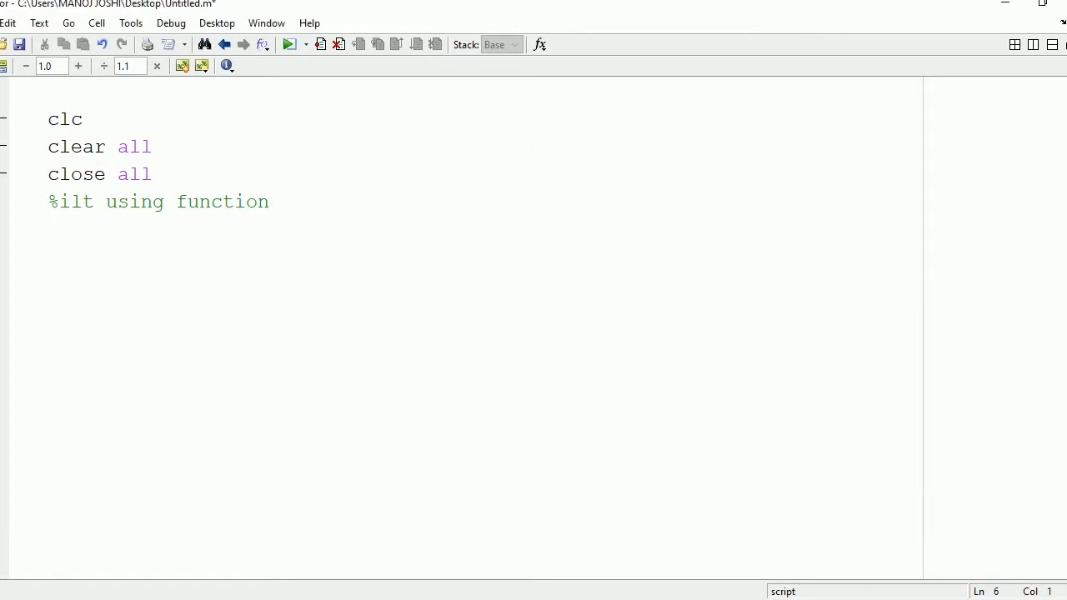
# Enter 'syms s t %defined symbols' and click back into the misspelled comment word
pyautogui.write('syms s')
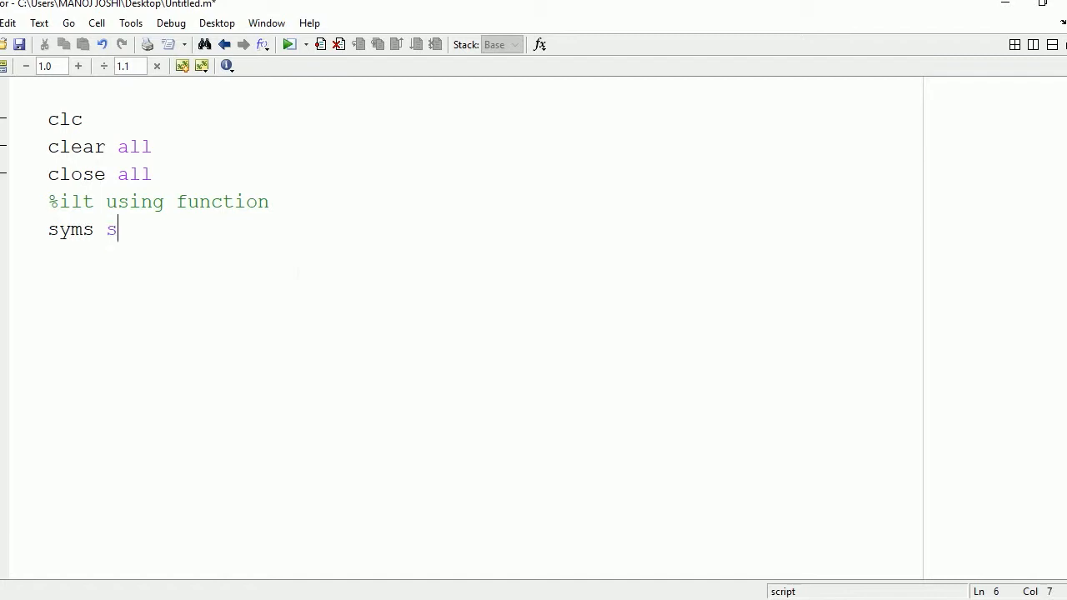
pyautogui.write('t')
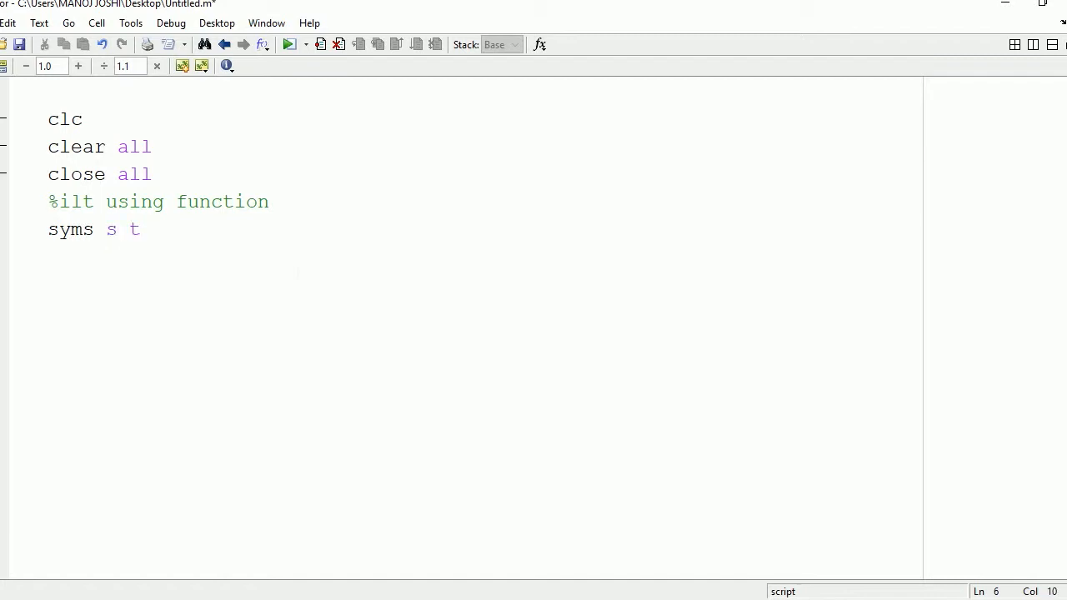
pyautogui.write('%defined sym')
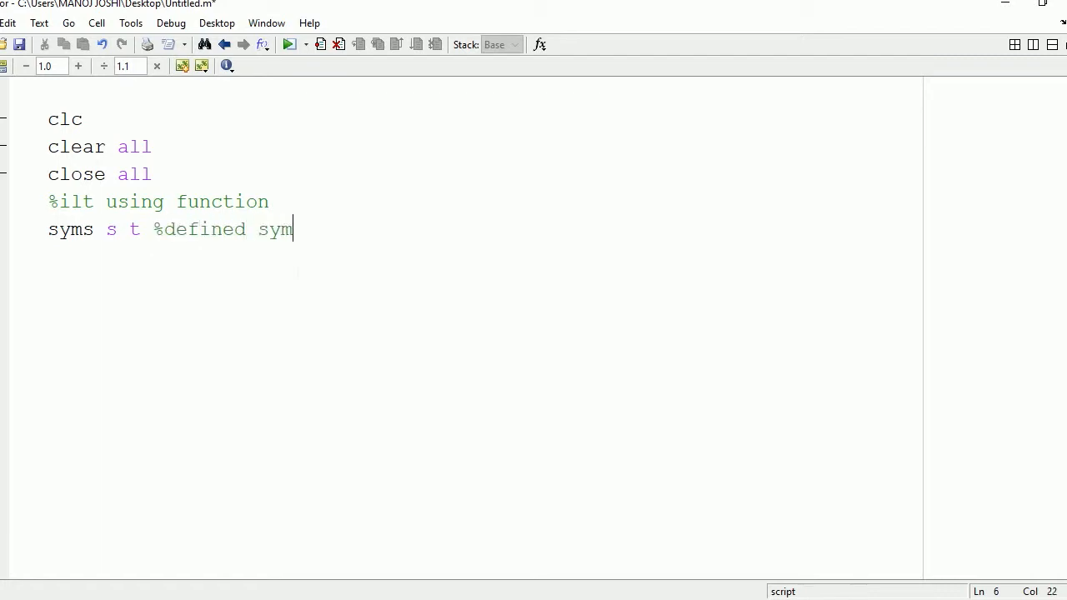
pyautogui.write('ols')
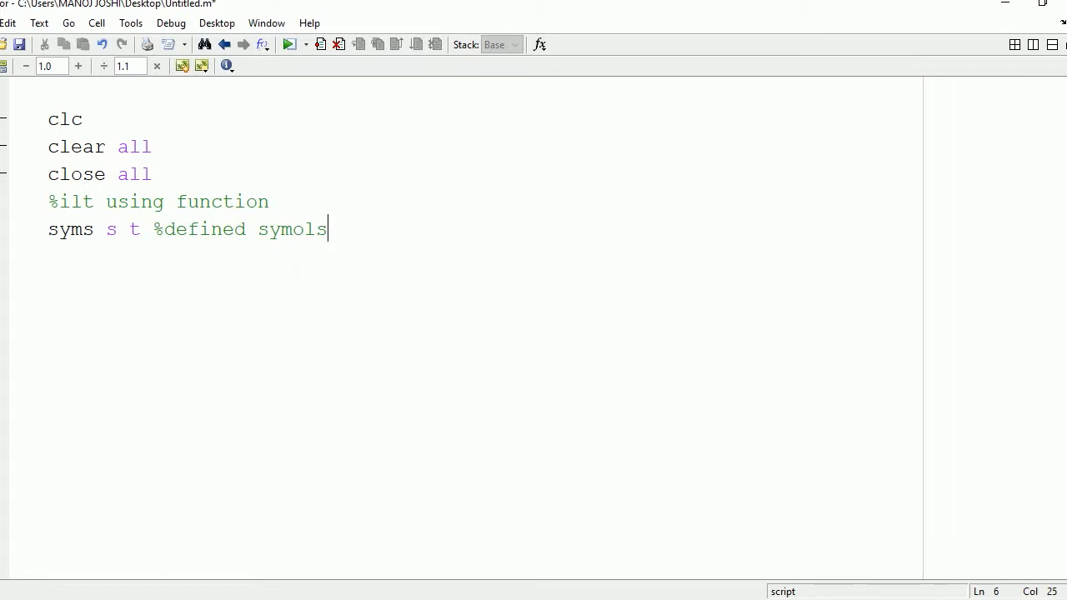
pyautogui.click(282, 229)
pyautogui.write('f')
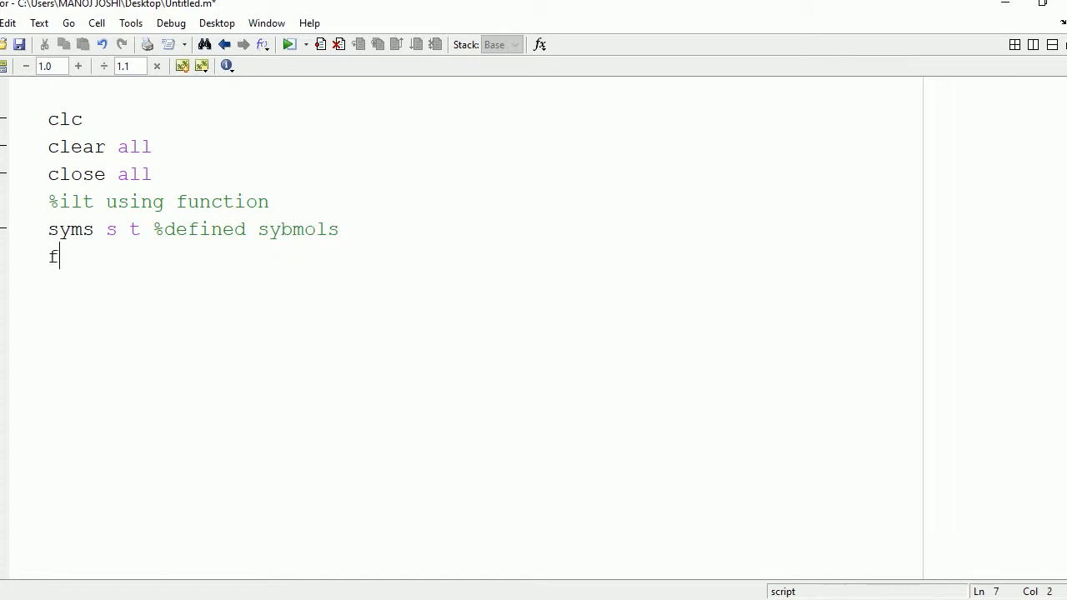
# Write 'f(s)=1/s^2;' on the script's sixth line
pyautogui.write('(s)')
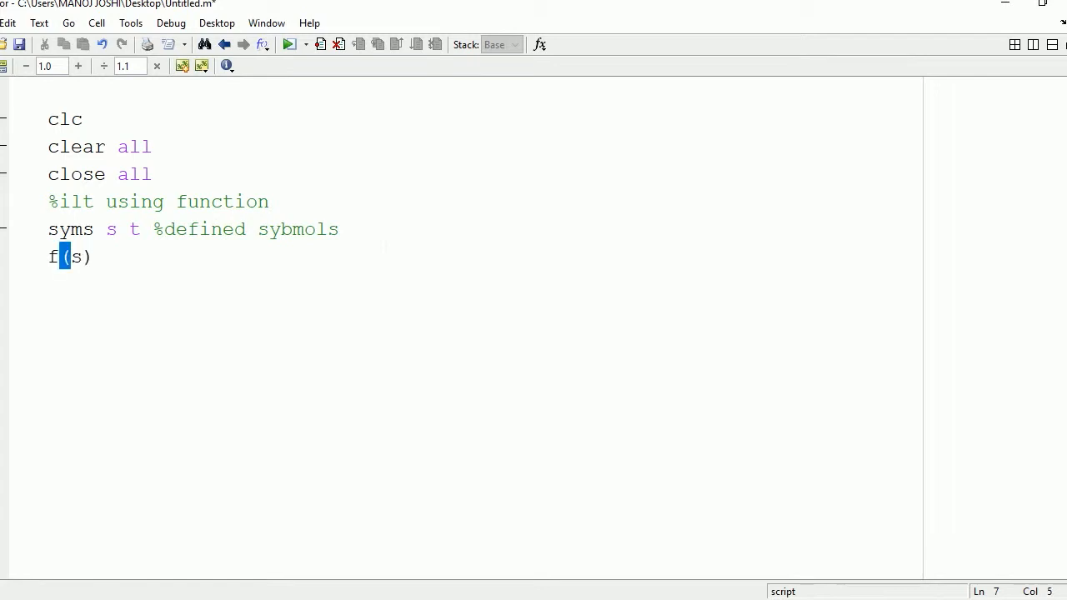
pyautogui.write('=')
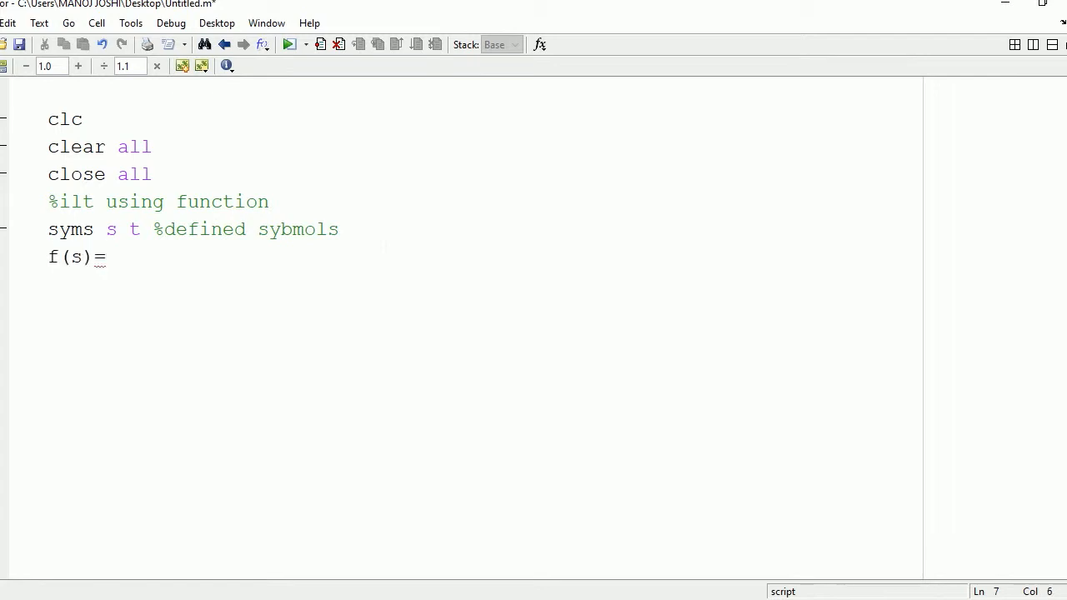
pyautogui.write('1')
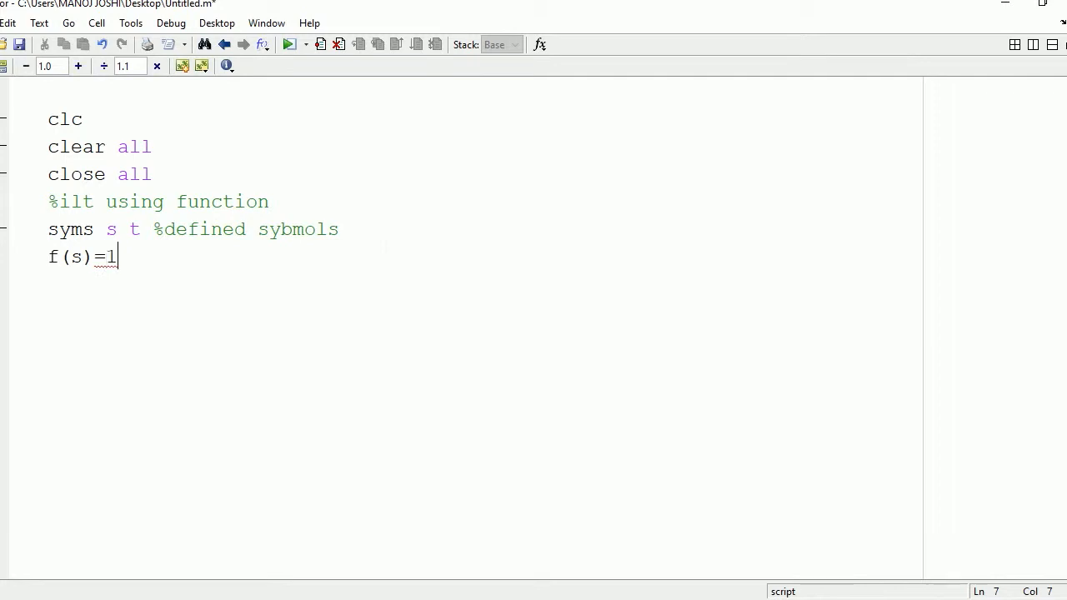
pyautogui.write('/s')
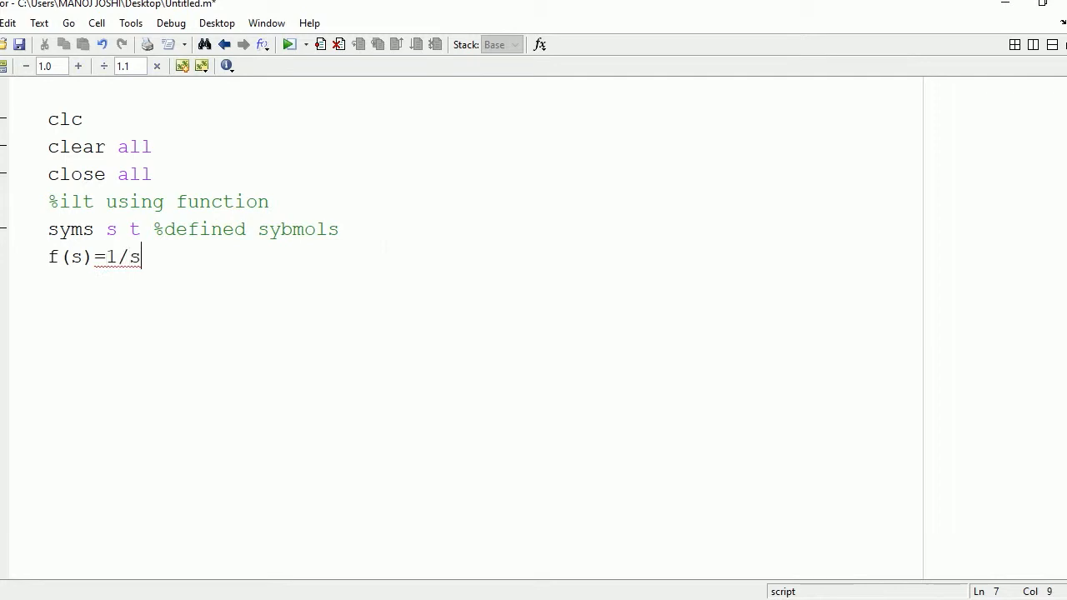
pyautogui.write('^2;')
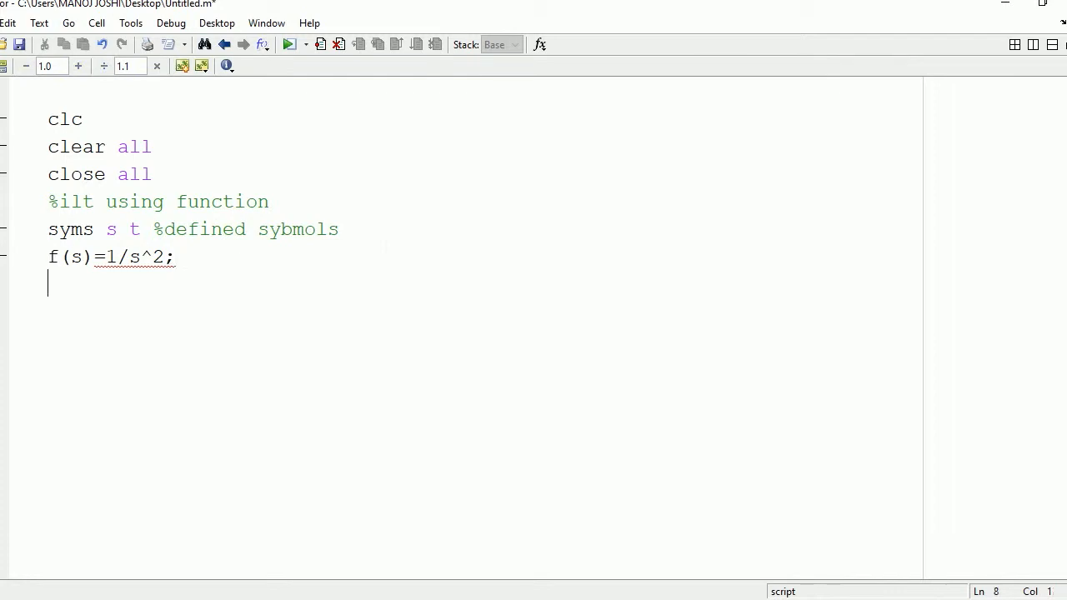
# Write 'rr=ilaplace(f(s));' on the line after the f(s) definition
pyautogui.write('i')
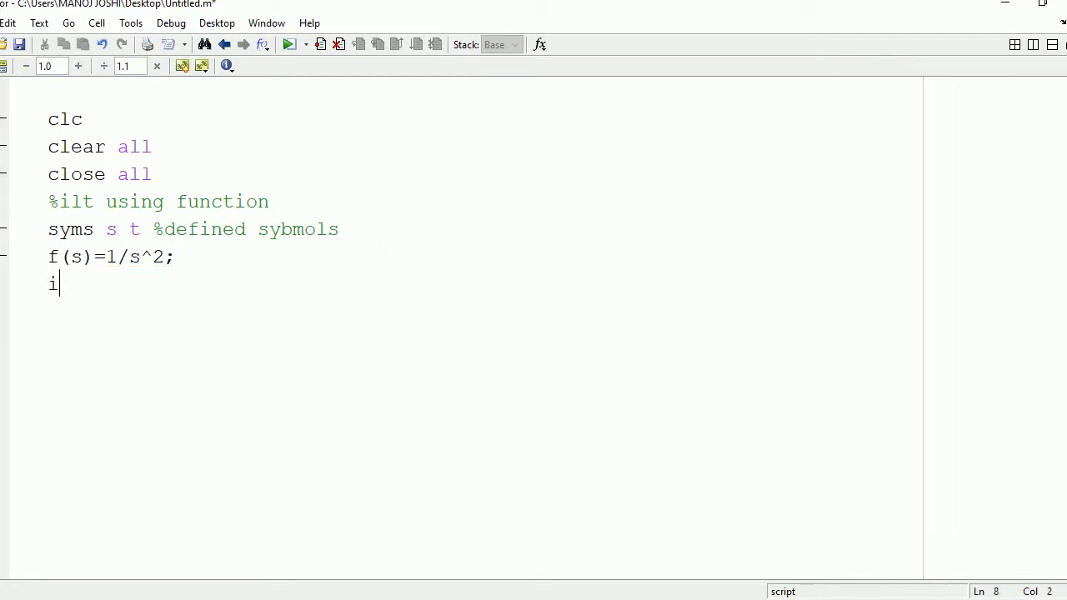
pyautogui.write('lapl')
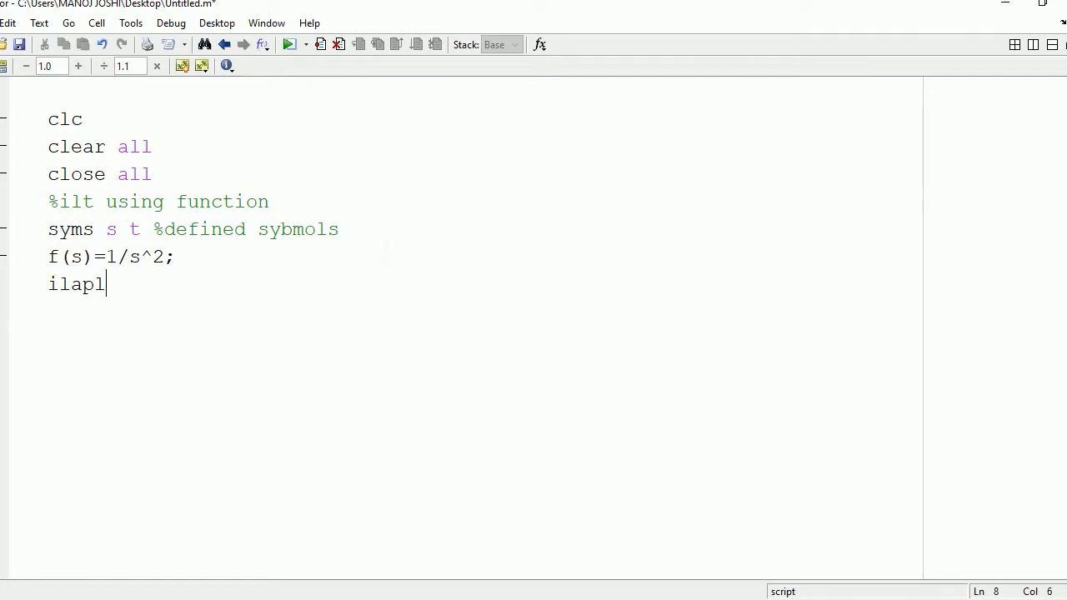
pyautogui.write('ace')
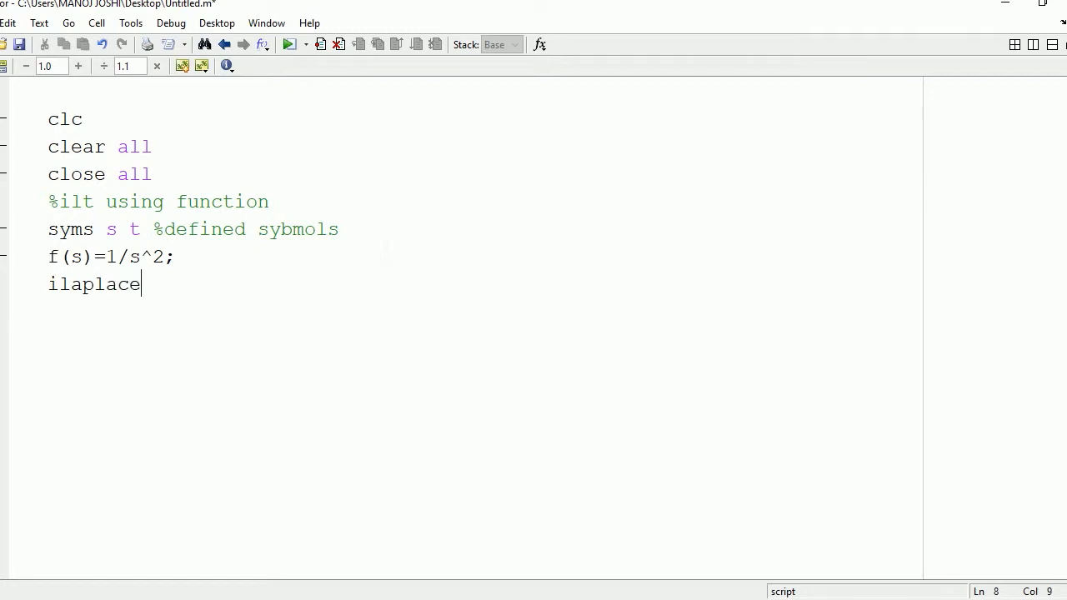
pyautogui.write('(f(s')
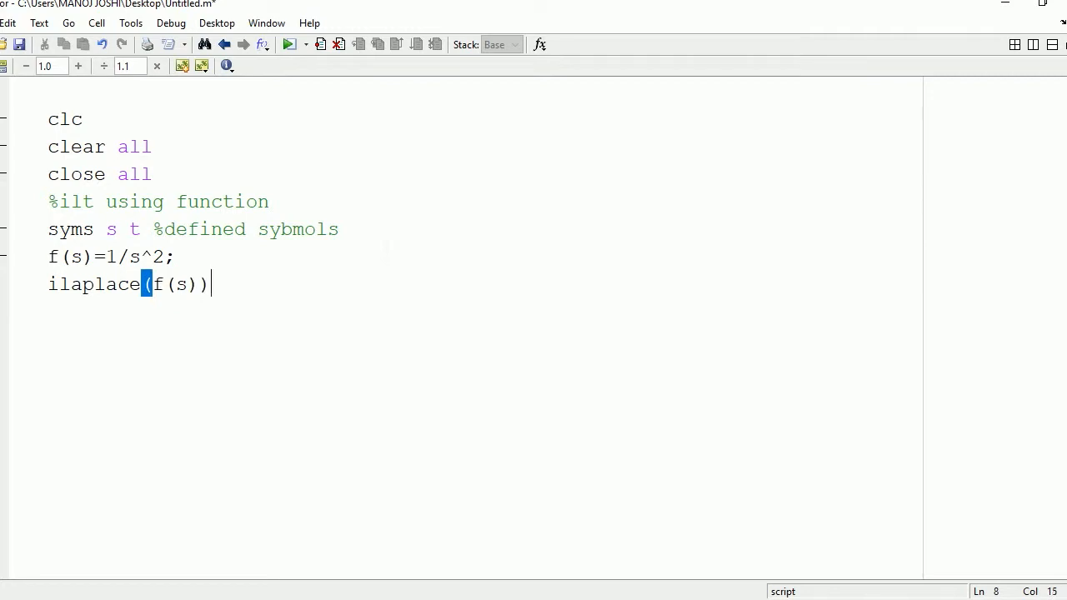
pyautogui.write(';')
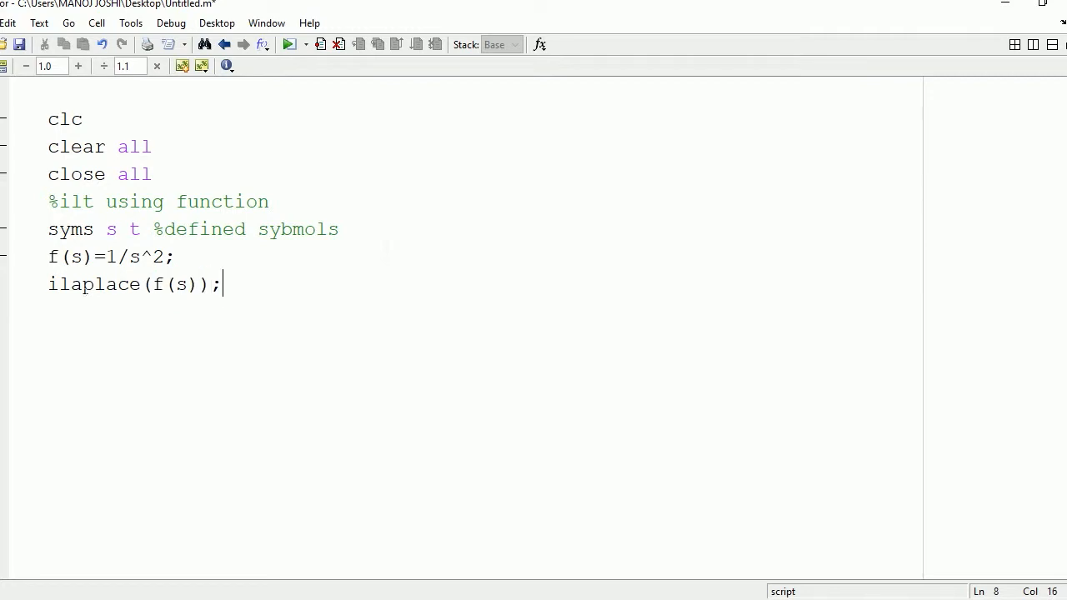
pyautogui.write('rr')
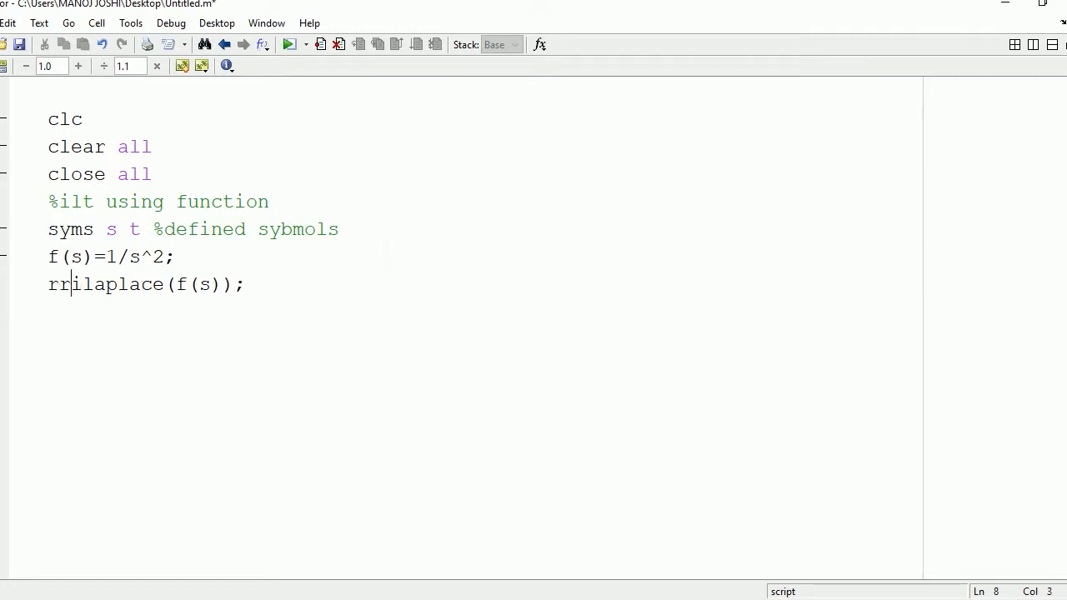
pyautogui.write('=')
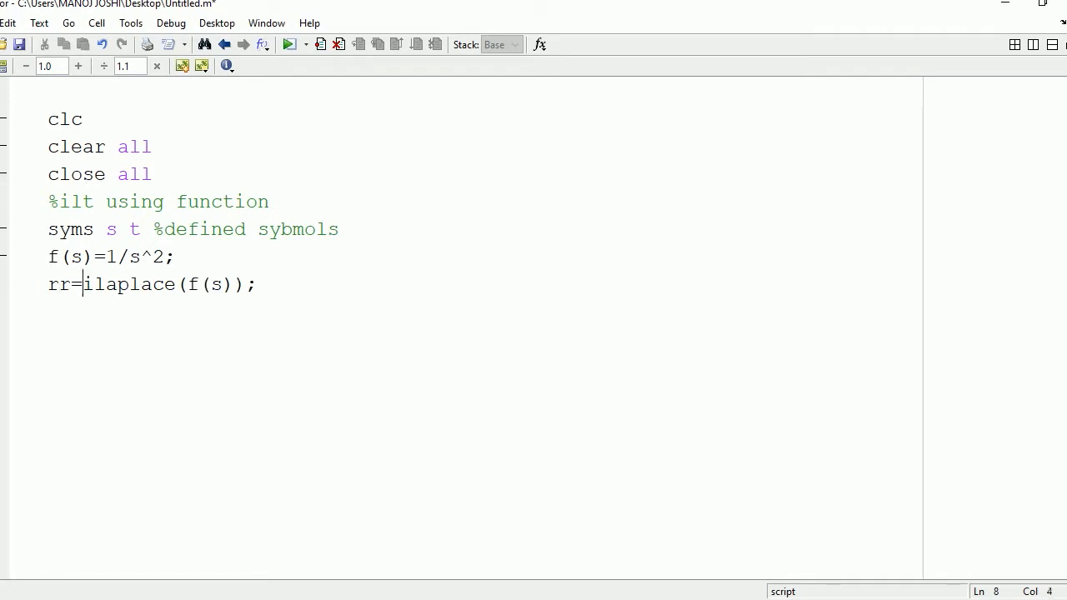
# Add the lines disp('inverse laplace transform is'); and disp(rr);
pyautogui.write('dis')
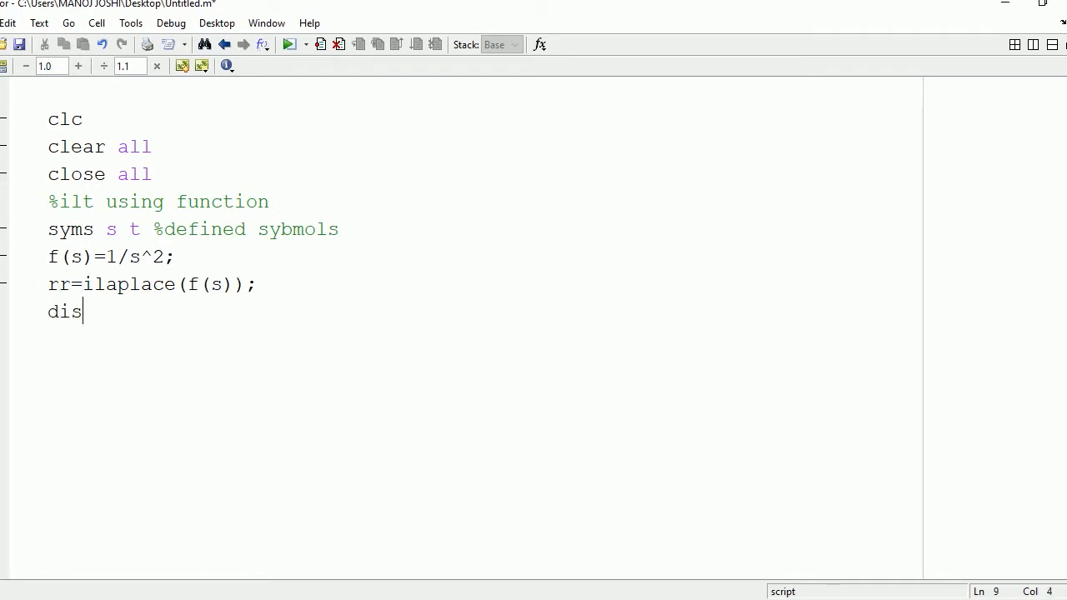
pyautogui.write("p('")
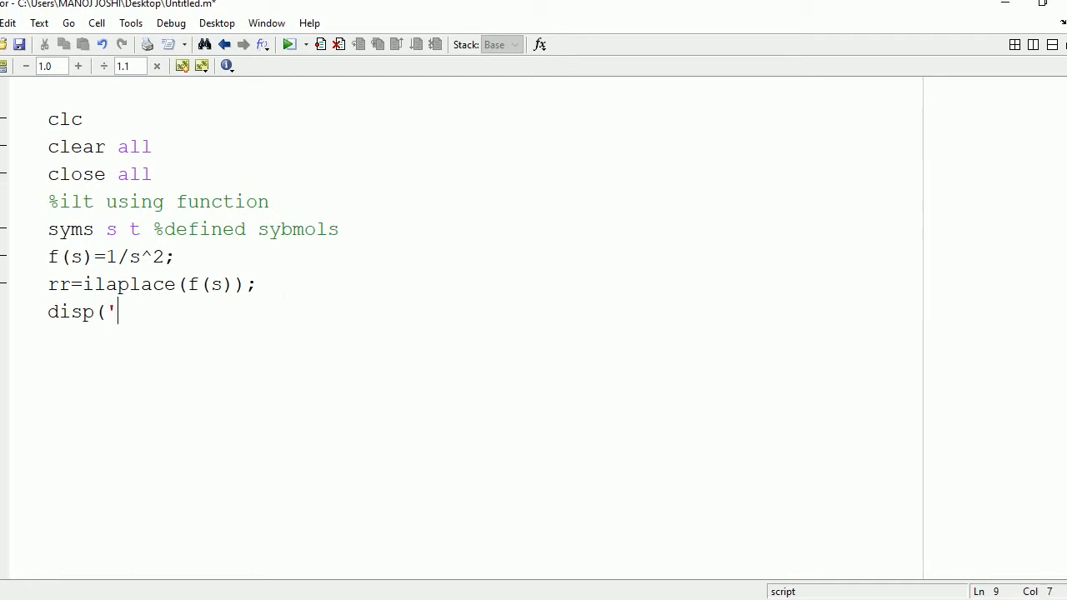
pyautogui.write('inverse')
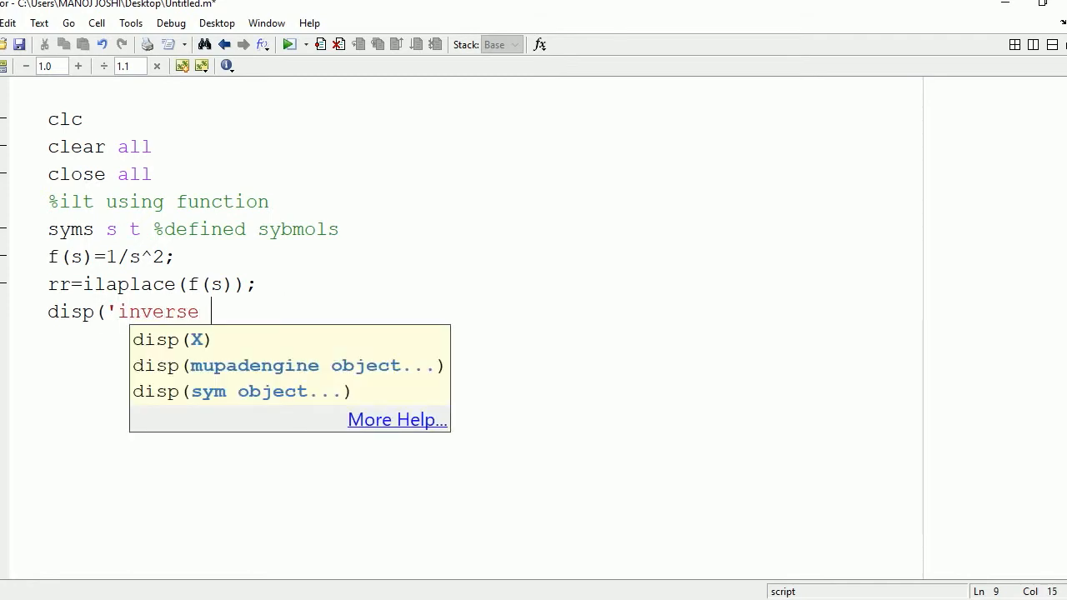
pyautogui.write('laplace')
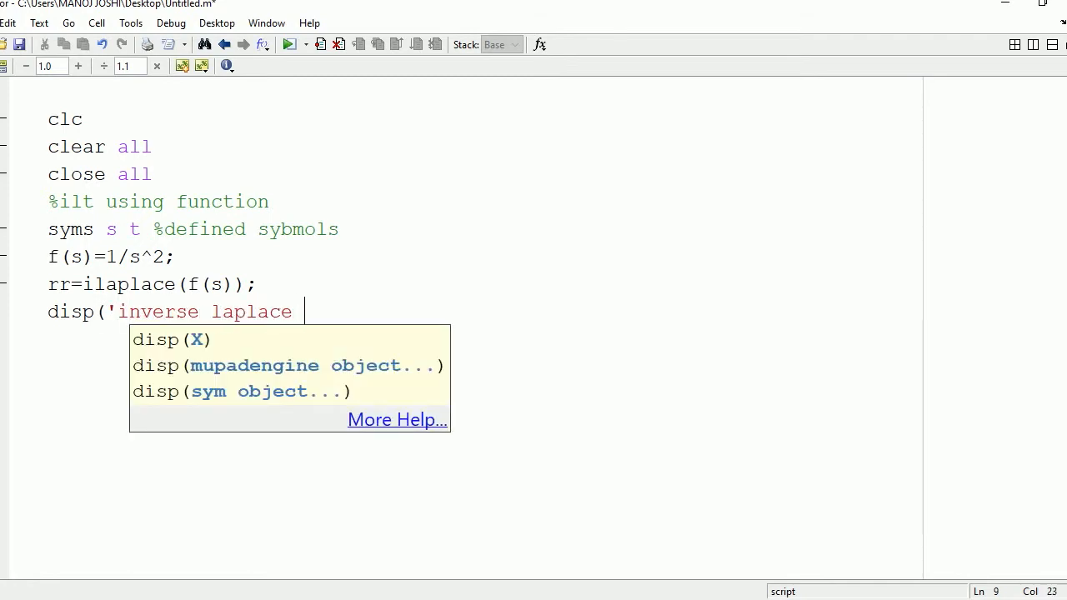
pyautogui.write('trans')
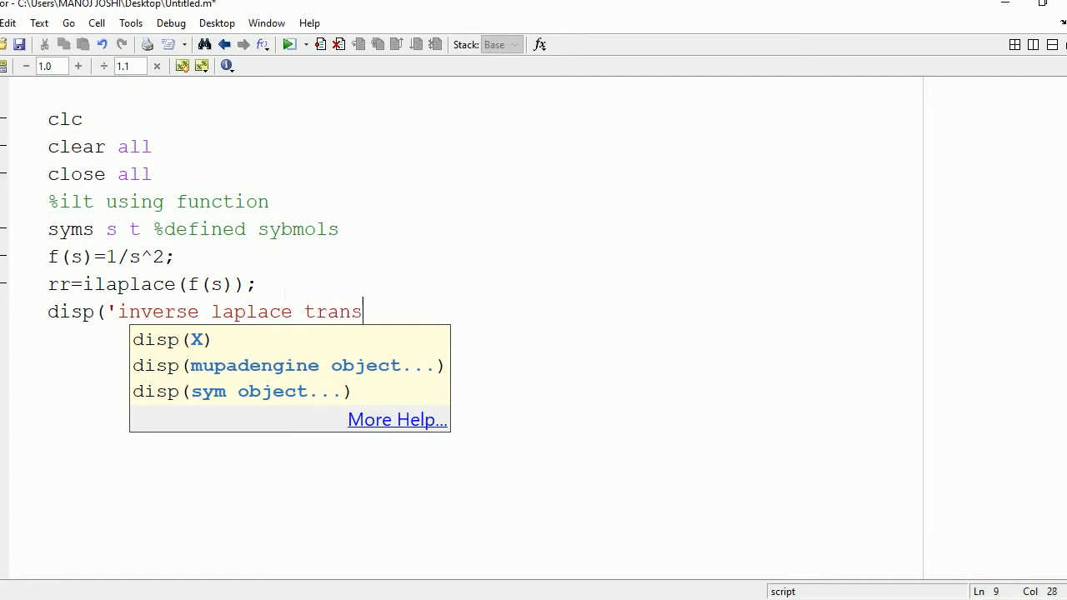
pyautogui.write('form')
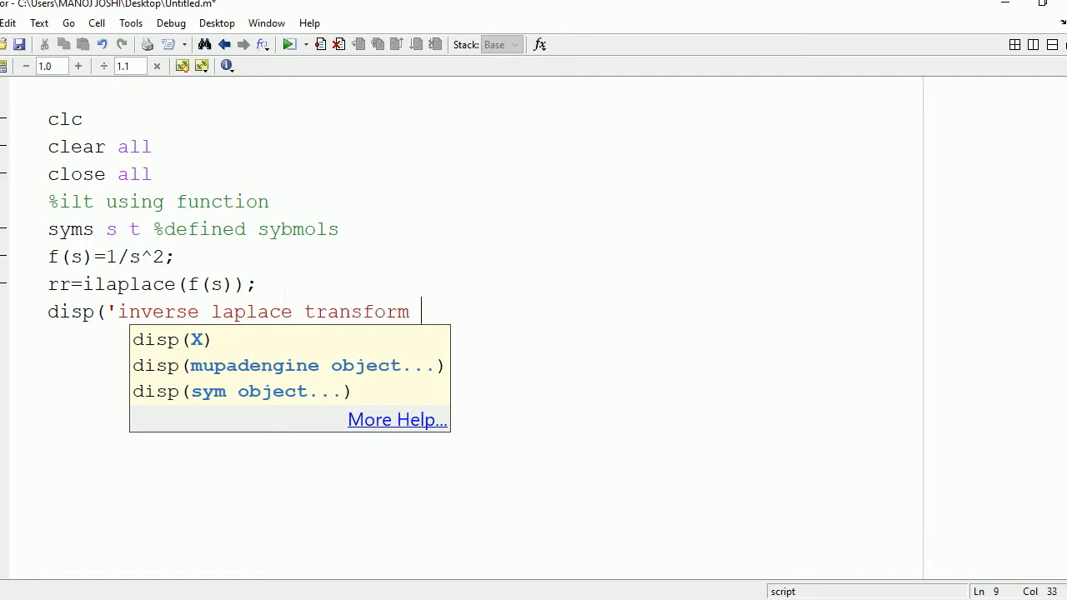
pyautogui.write("is')")
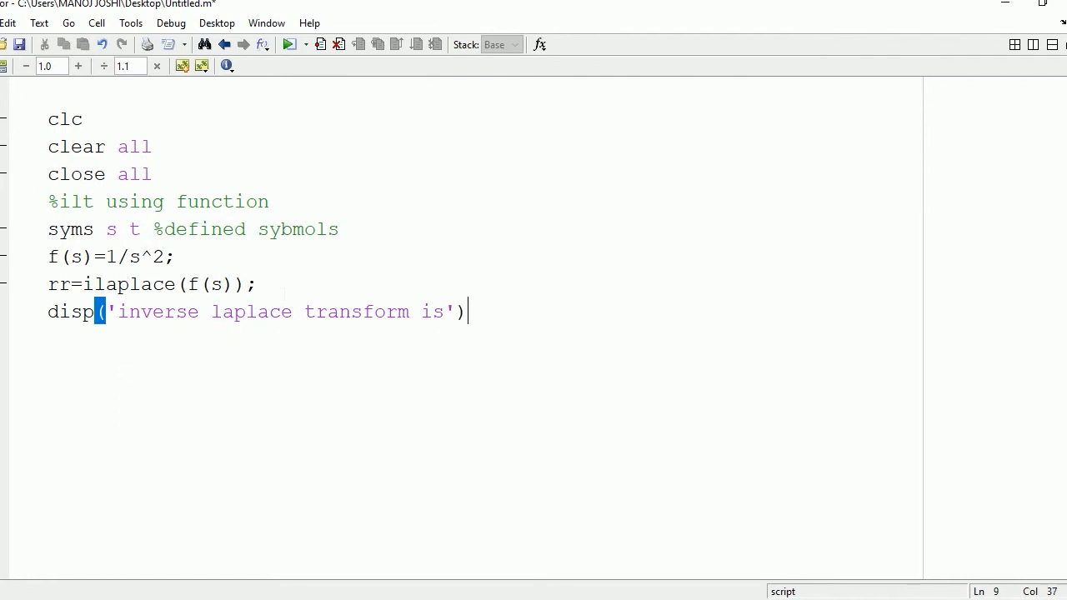
pyautogui.write(';')
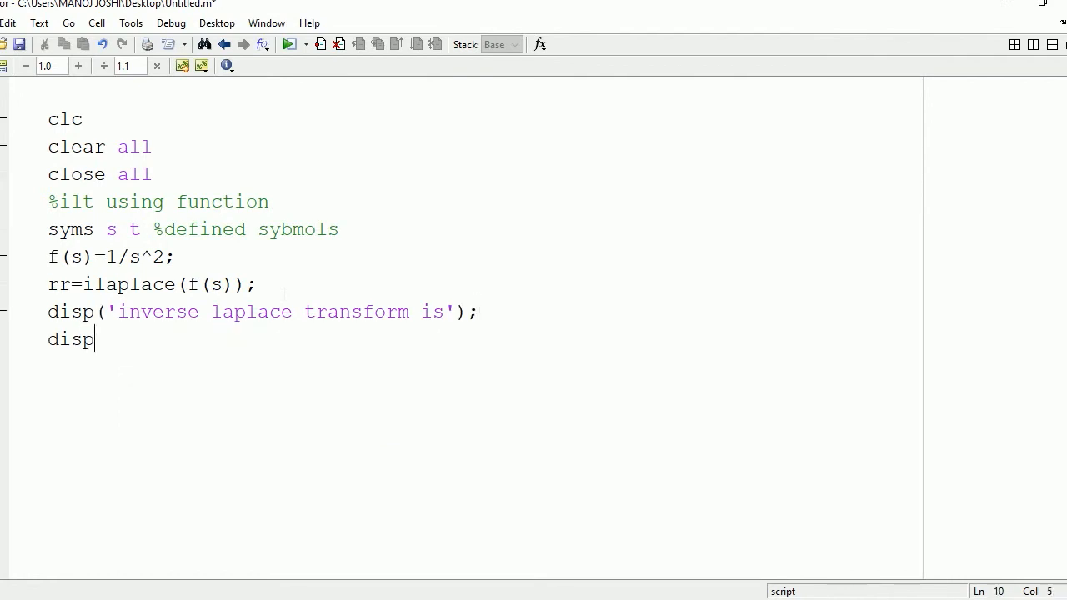
pyautogui.write('(r')
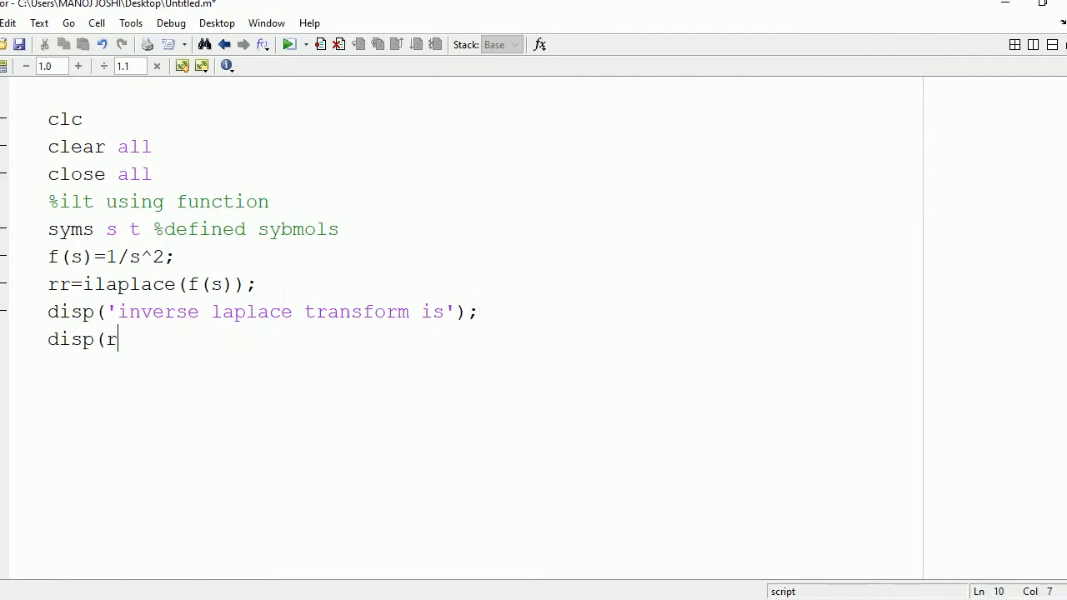
pyautogui.write('r);')
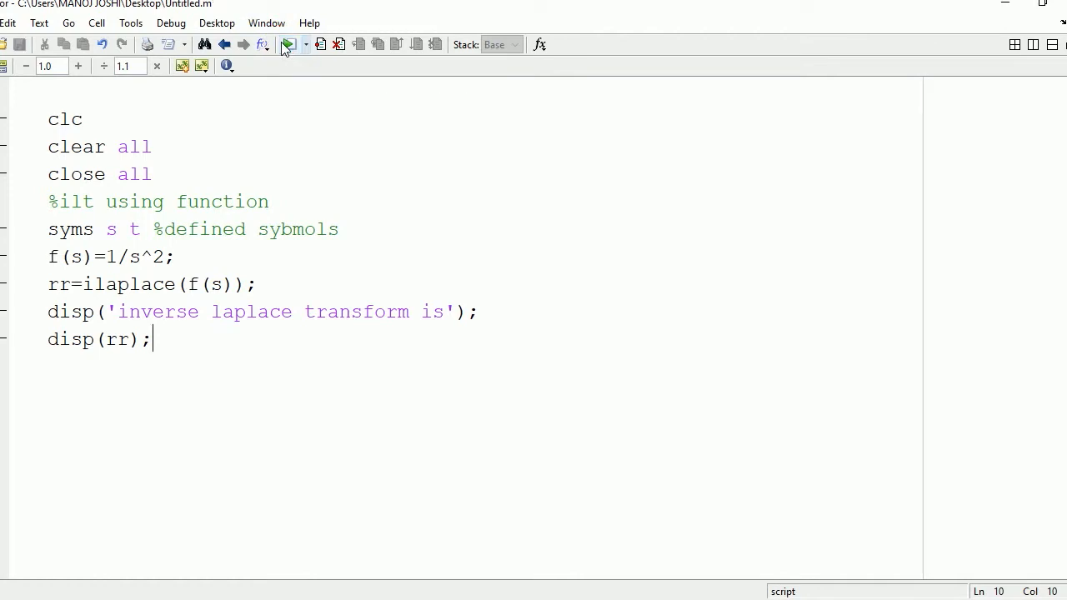
pyautogui.doubleClick(134, 174)
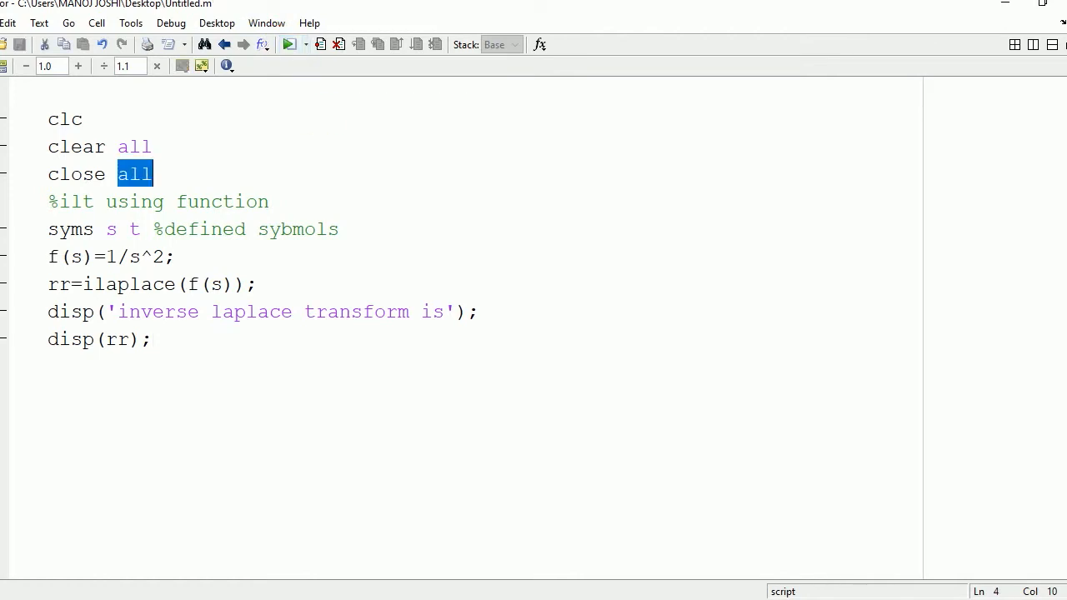
pyautogui.click(266, 23)
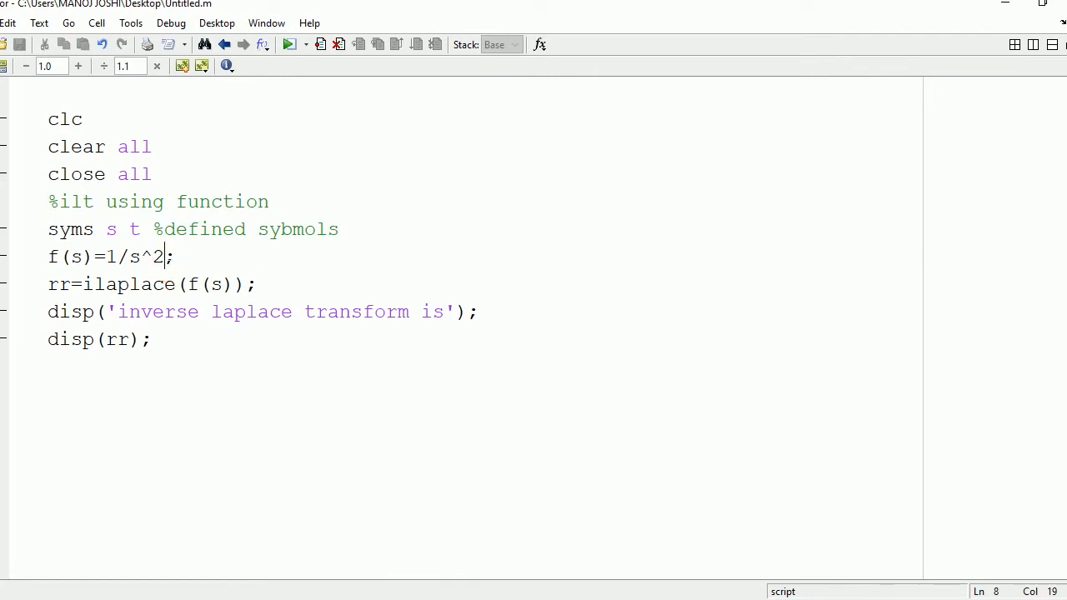
# Edit the definition to f(s)=1/(s-a); and add a to the syms line
pyautogui.press('BackSpace')
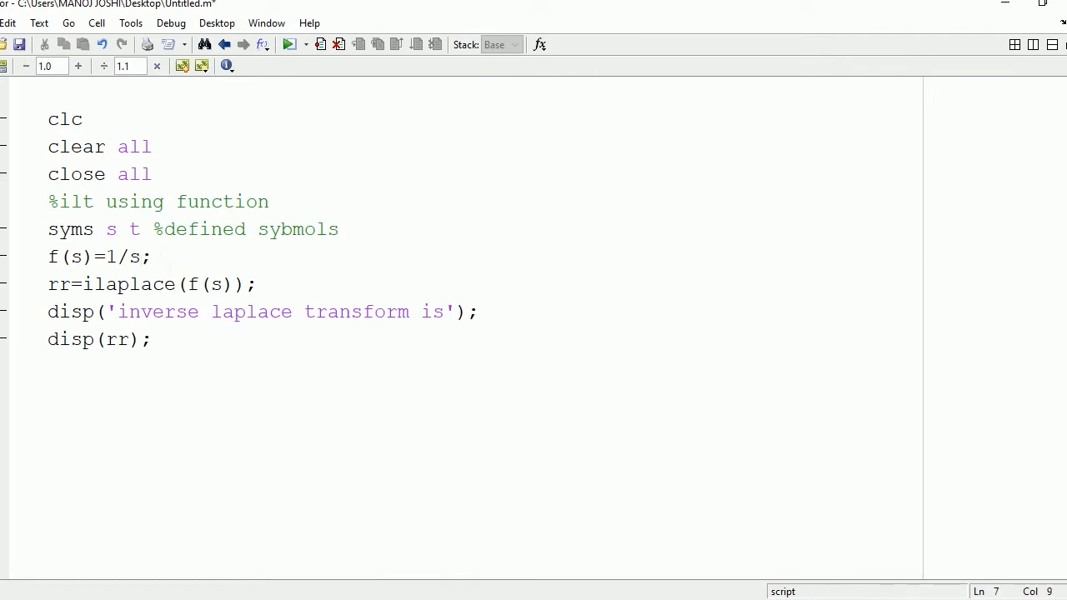
pyautogui.write('-1')
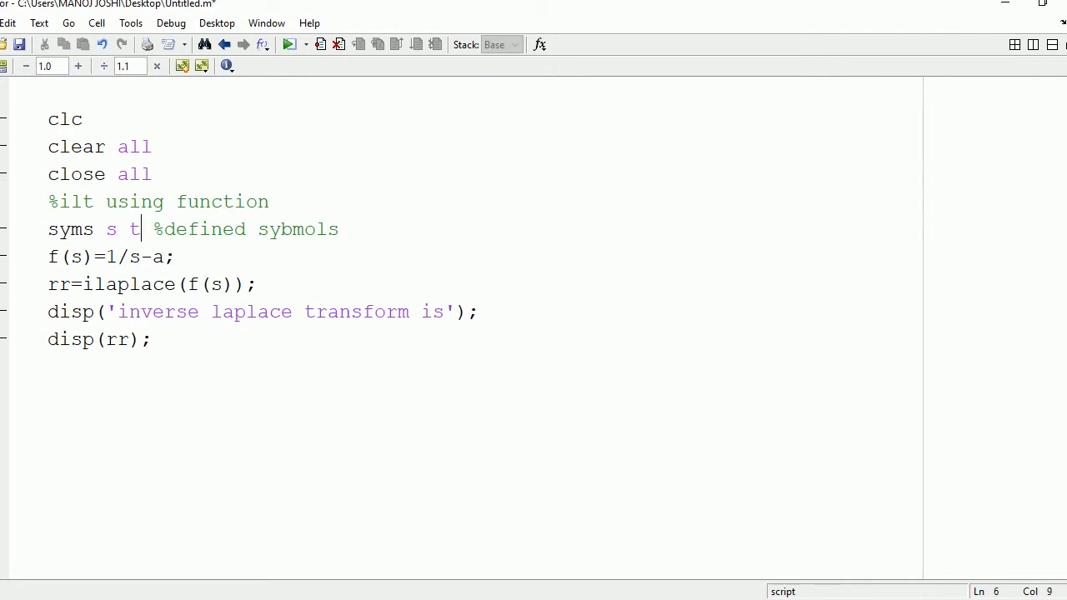
pyautogui.write('a')
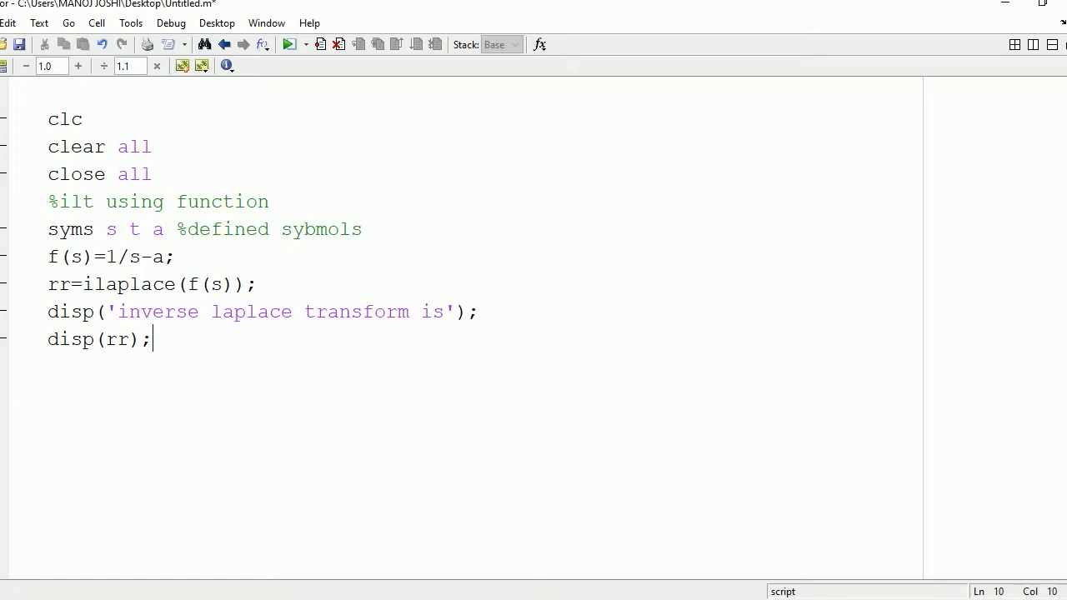
pyautogui.write('(')
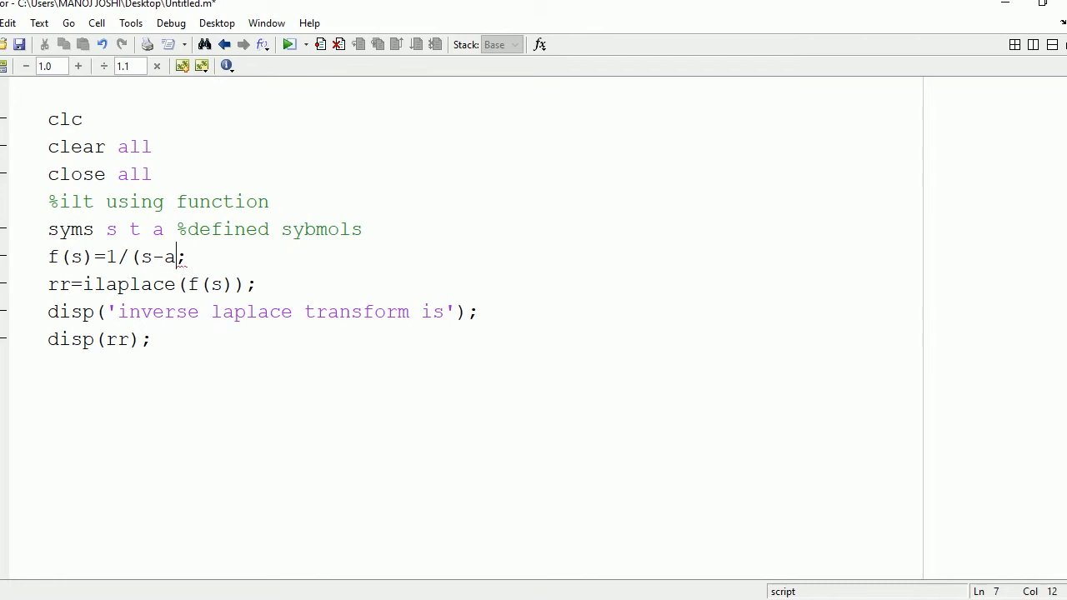
pyautogui.write(')')
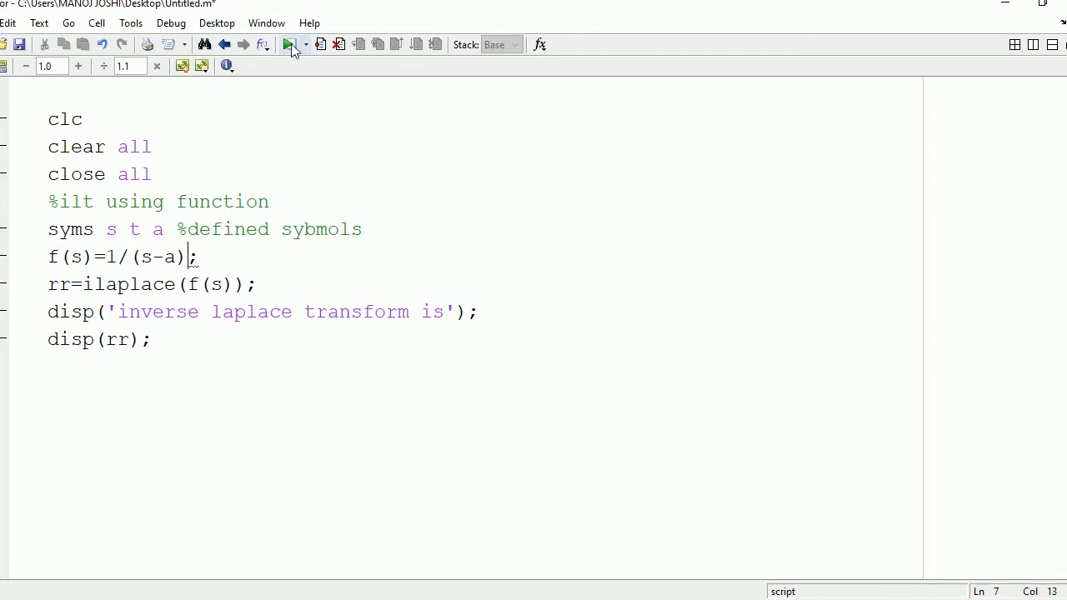
# Run the script and view the f(s)=1/(s-a) result in the Command Window
pyautogui.click(266, 22)
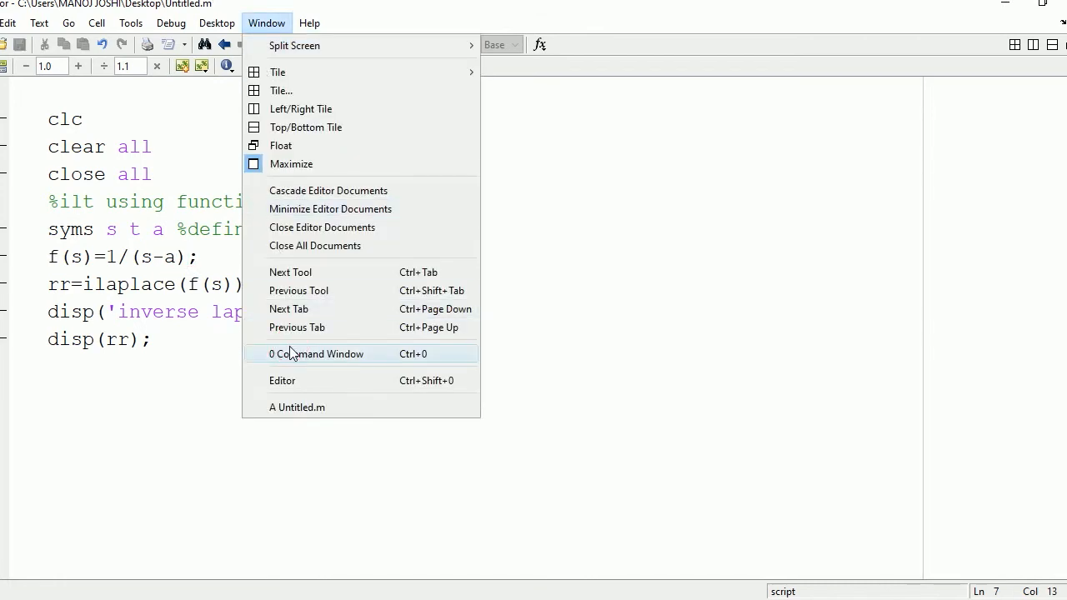
pyautogui.click(318, 354)
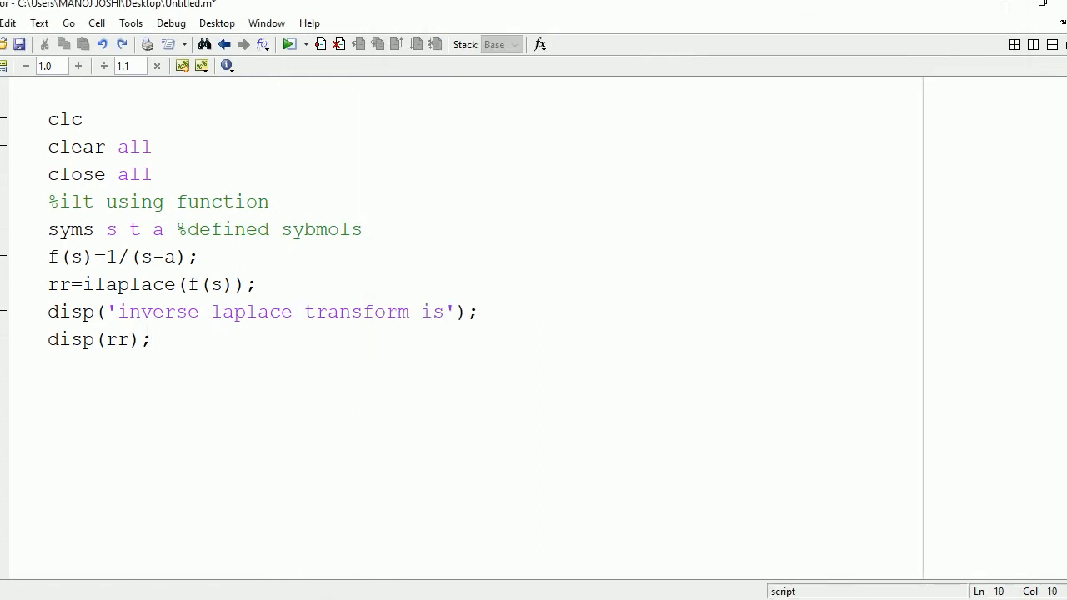
# Rewrite the definition as f(s)=a/(s^2-a^2) with numerator a and squared terms
pyautogui.write('a')
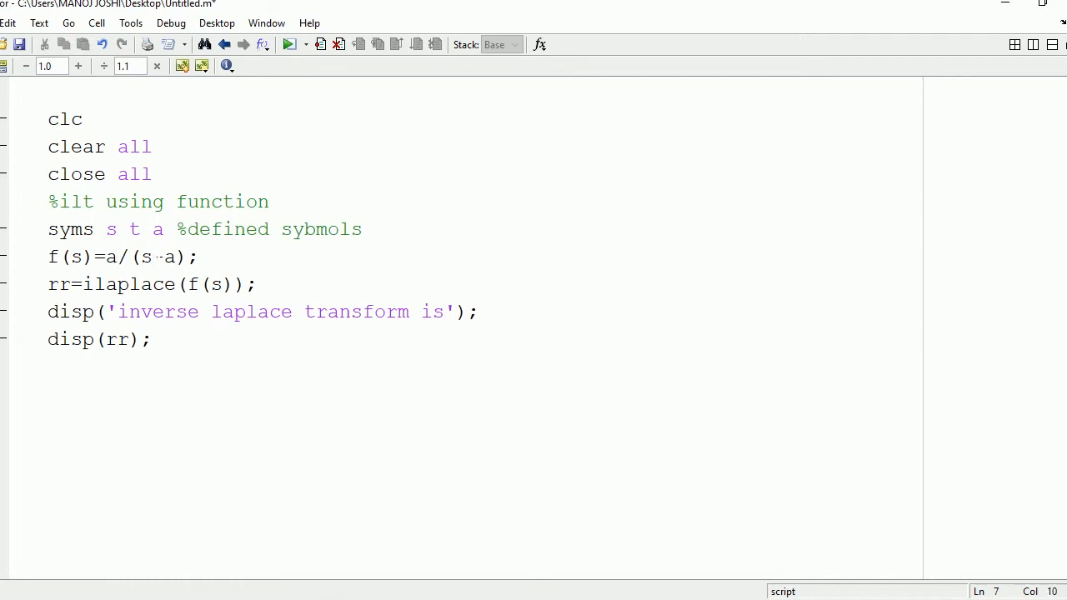
pyautogui.write('^2')
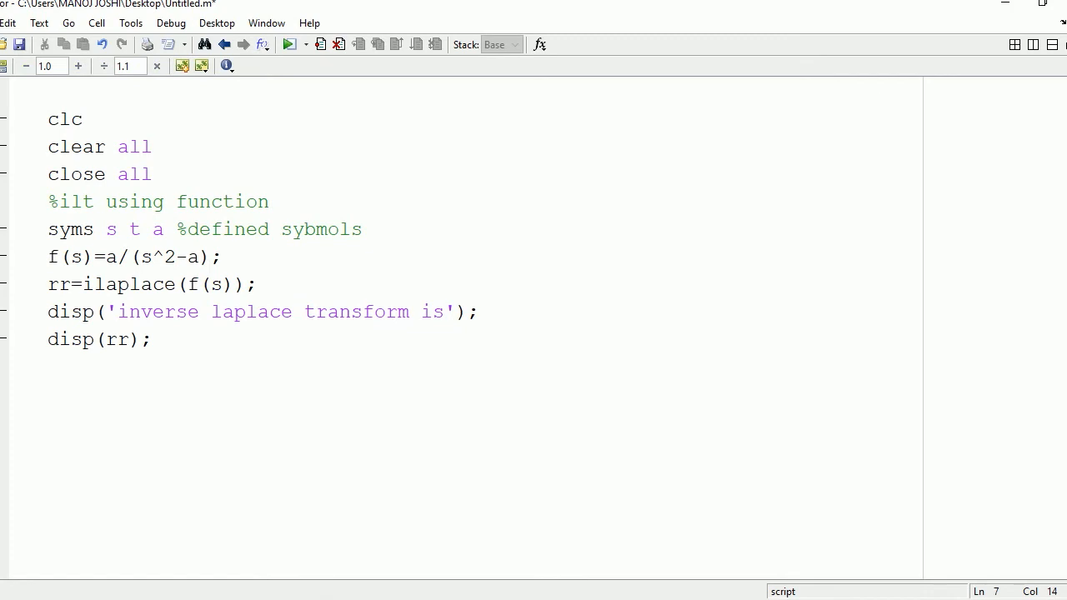
pyautogui.write('^2')
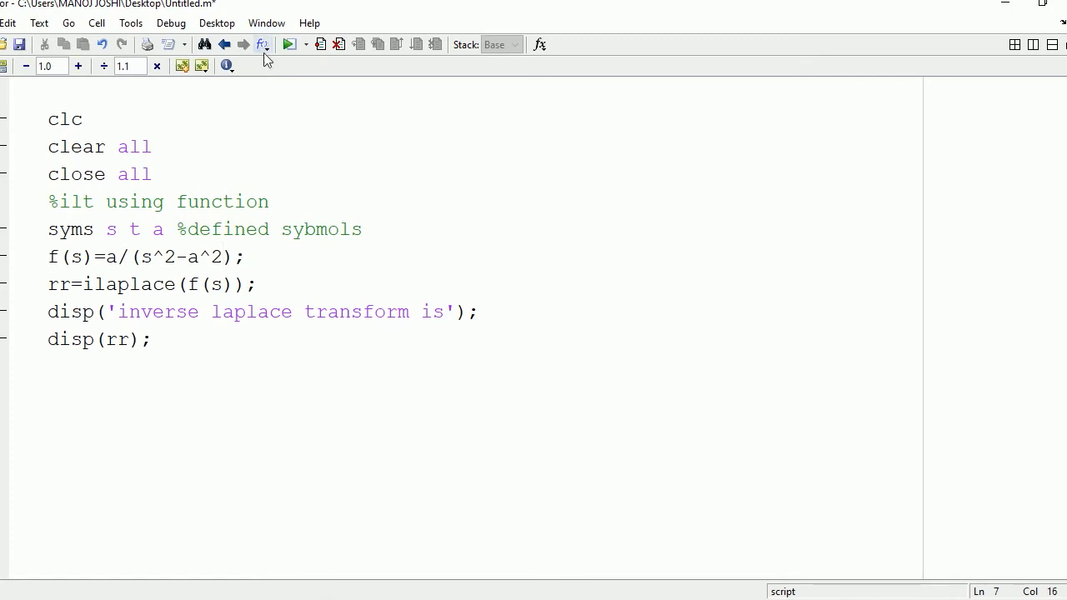
# Run the script to print exp(a*t)/2 - exp(-a*t)/2 for a/(s^2-a^2) in the Command Window
pyautogui.click(266, 23)
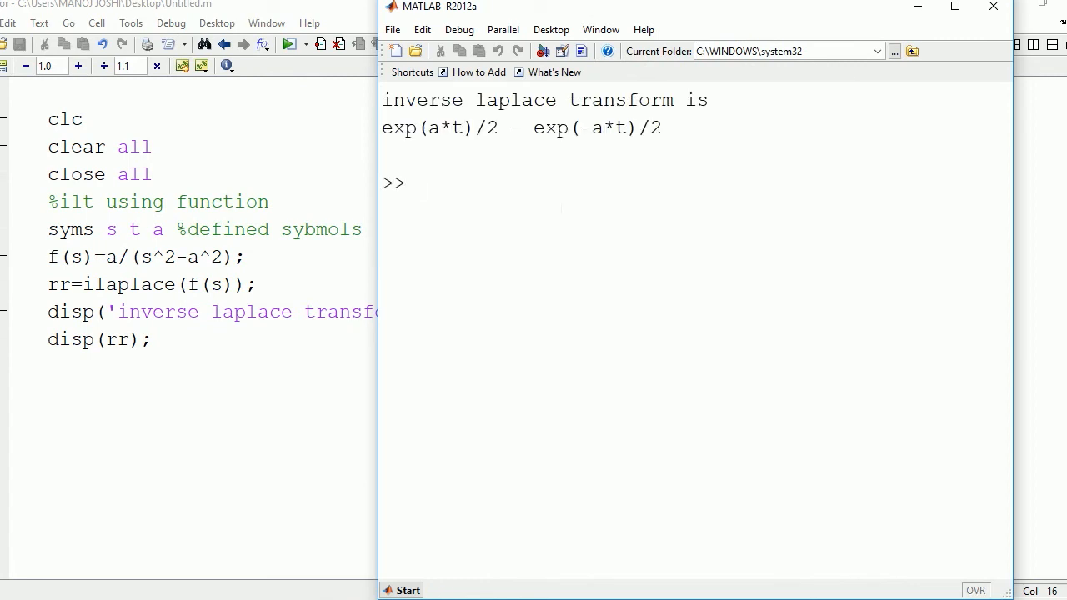
pyautogui.click(417, 183)
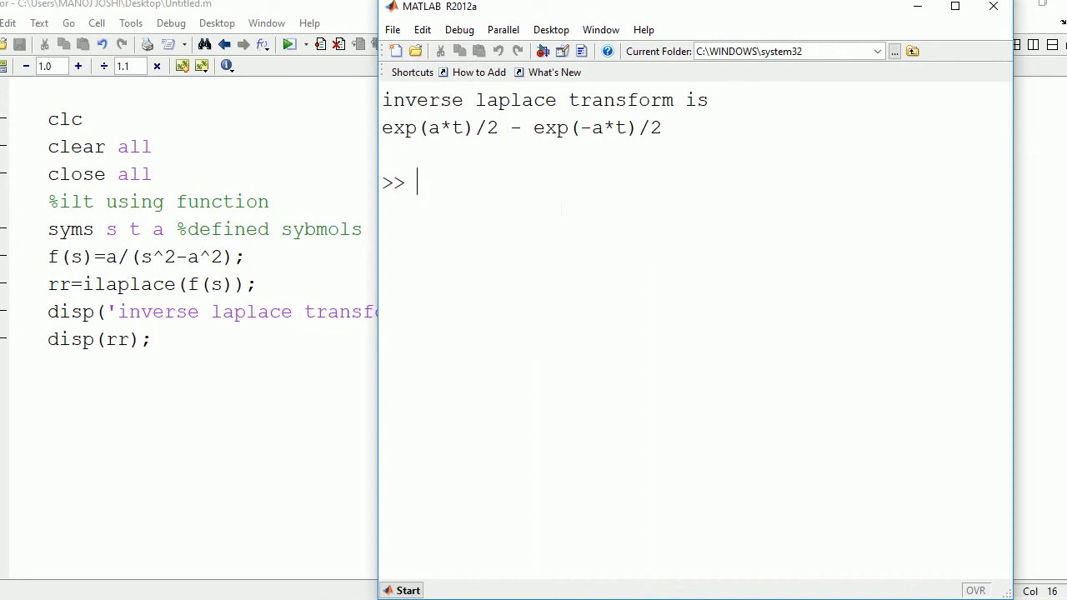